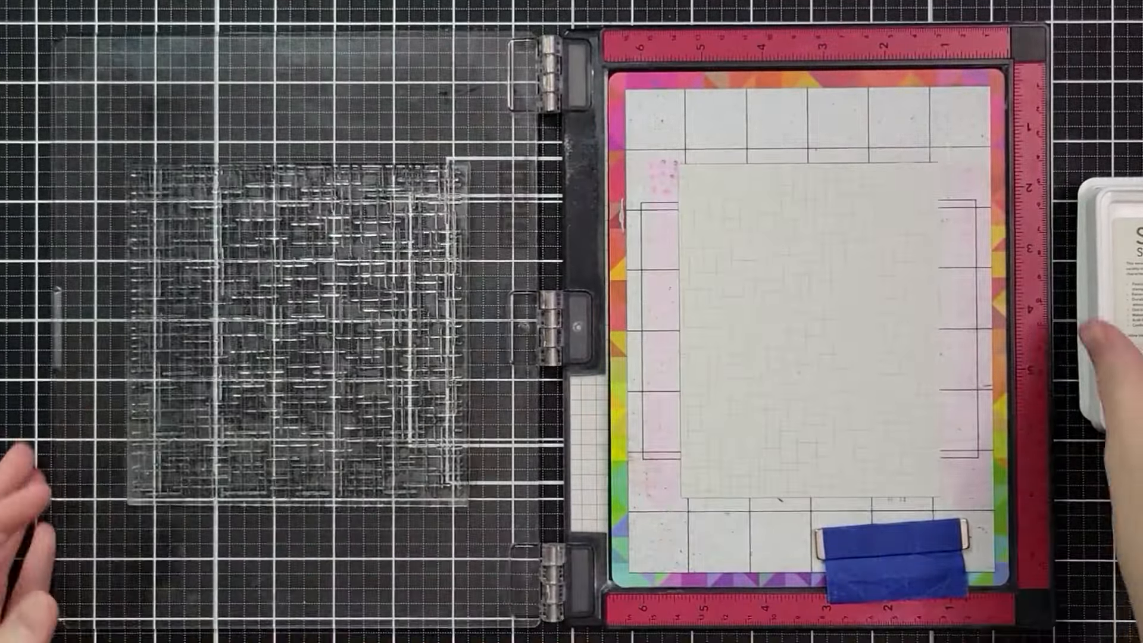
drag(1093, 306, 182, 423)
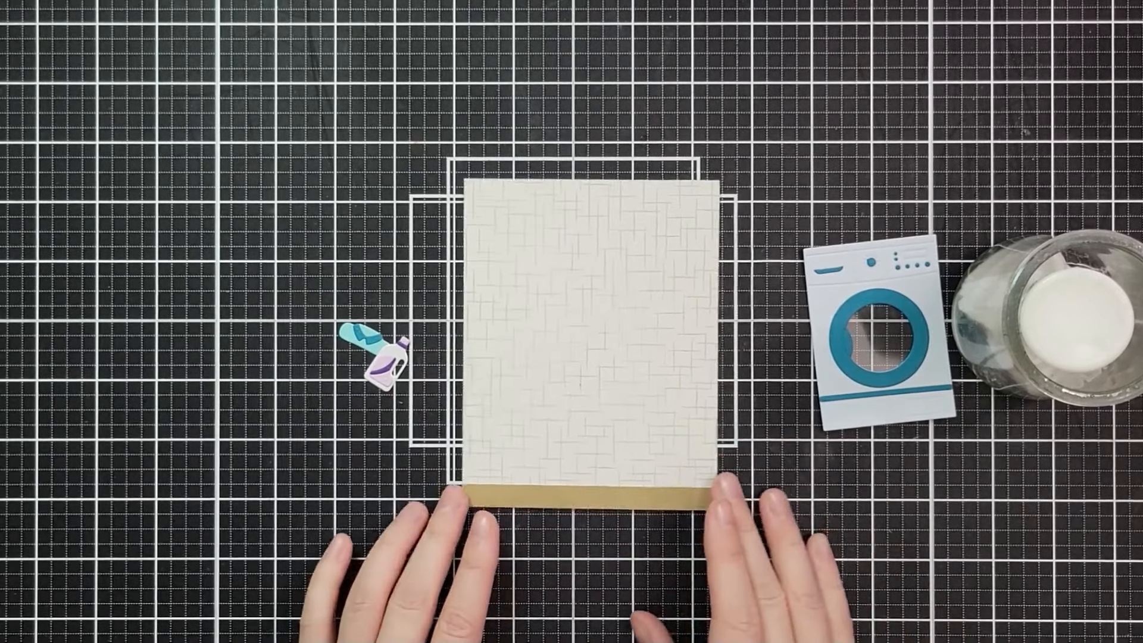
drag(875, 328, 540, 379)
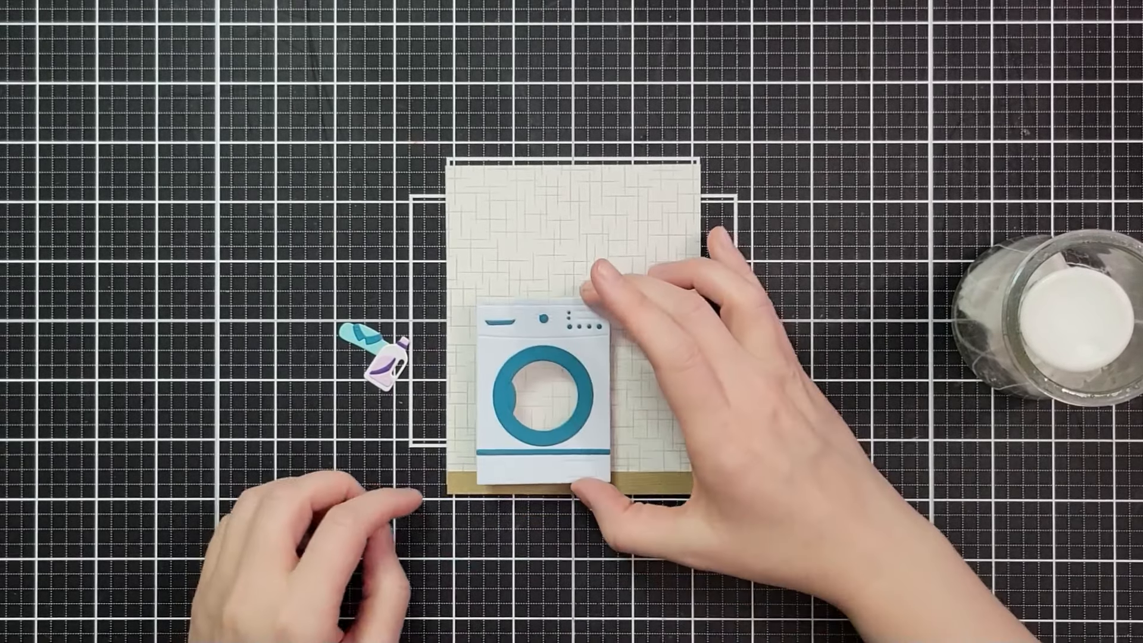